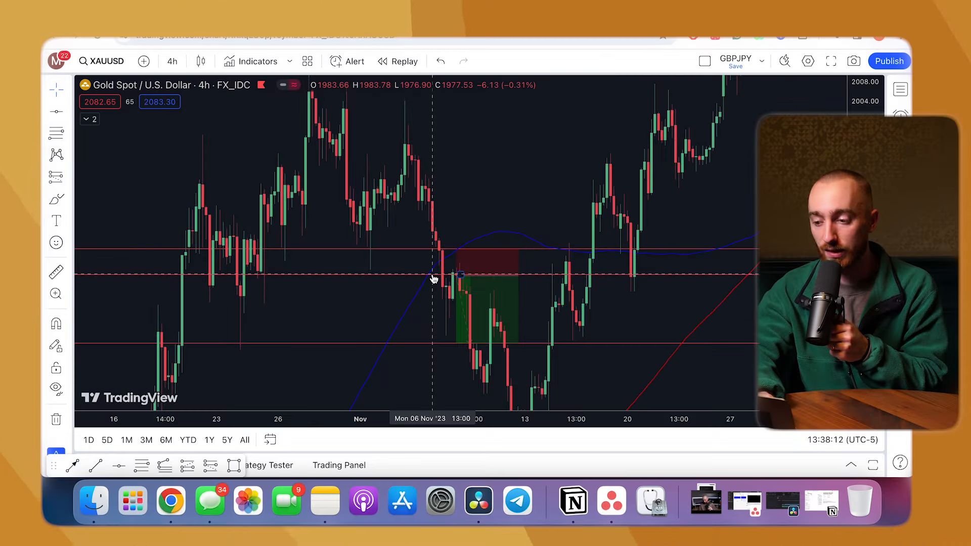
Select the XAUUSD long position and drag its target out until risk/reward reads 7.26
left_click(434, 267)
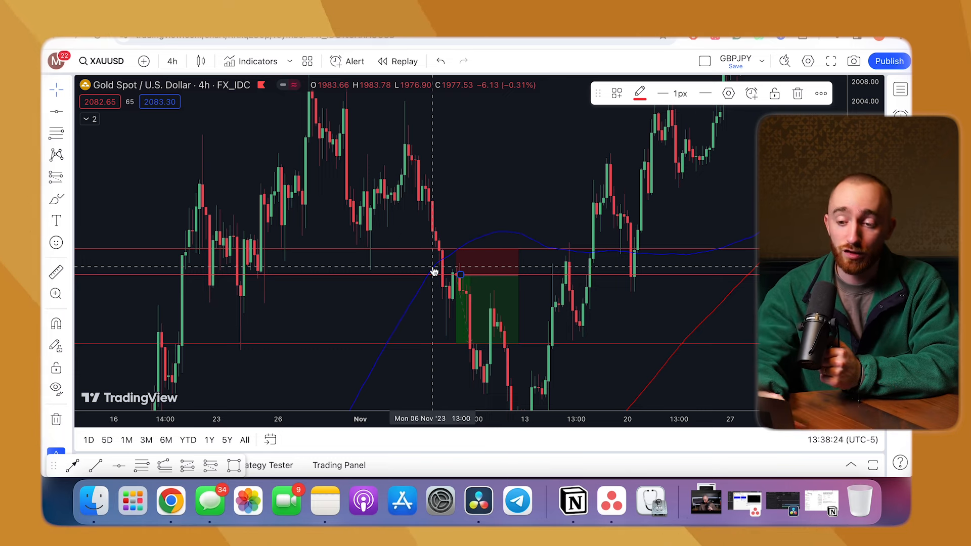
mouse_move(377, 262)
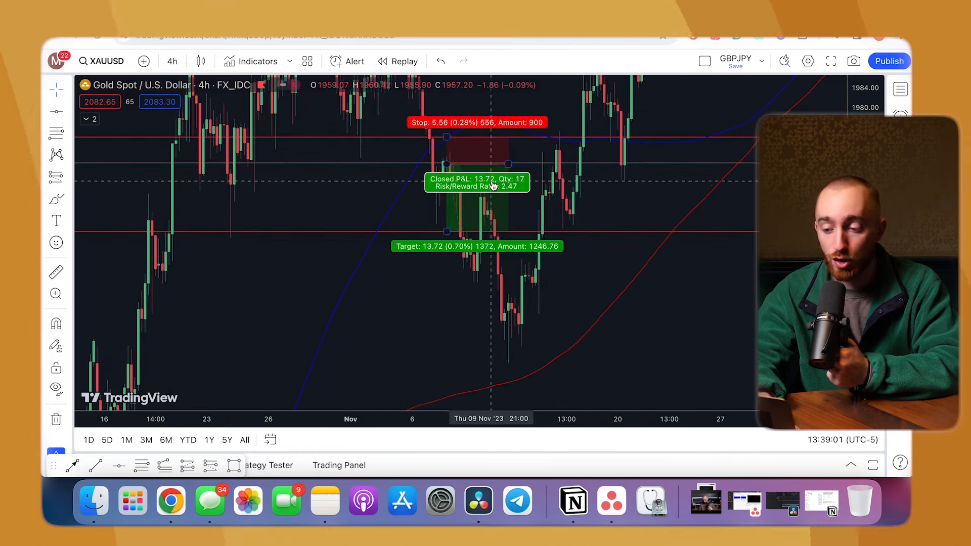
left_click_drag(445, 233, 446, 336)
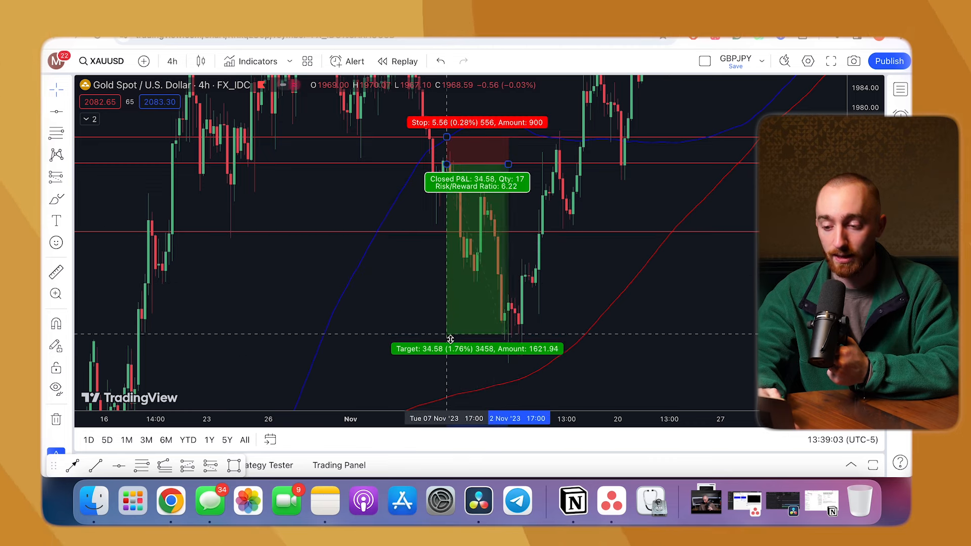
left_click_drag(450, 339, 450, 363)
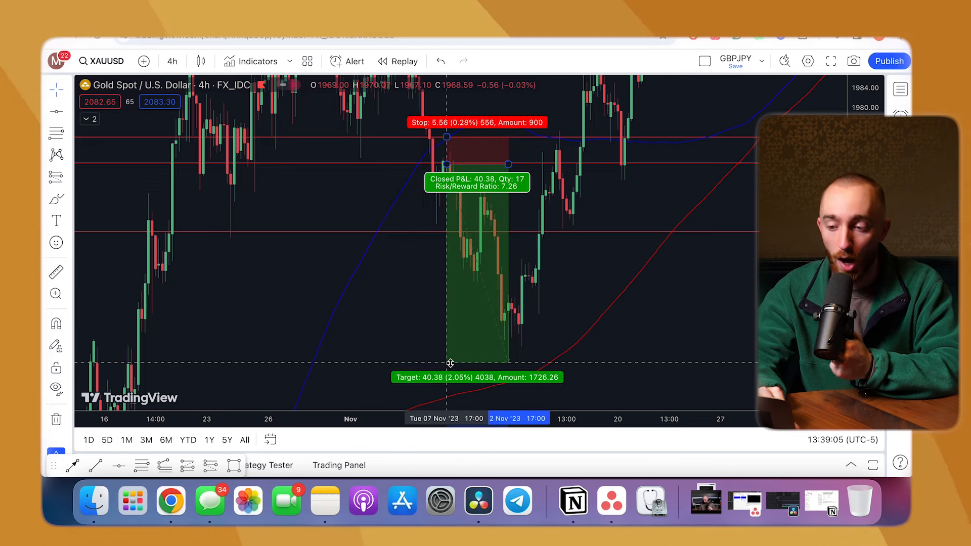
left_click_drag(450, 363, 458, 233)
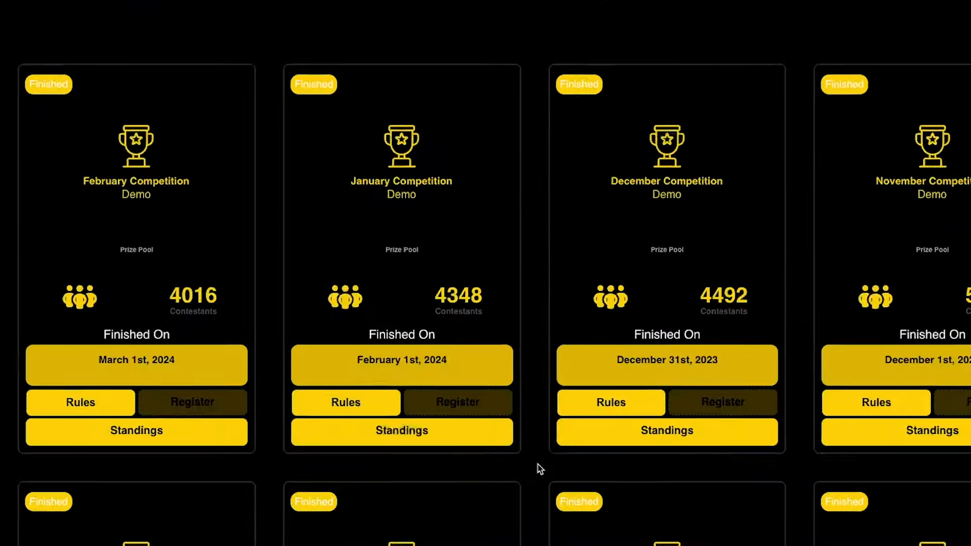
left_click(401, 431)
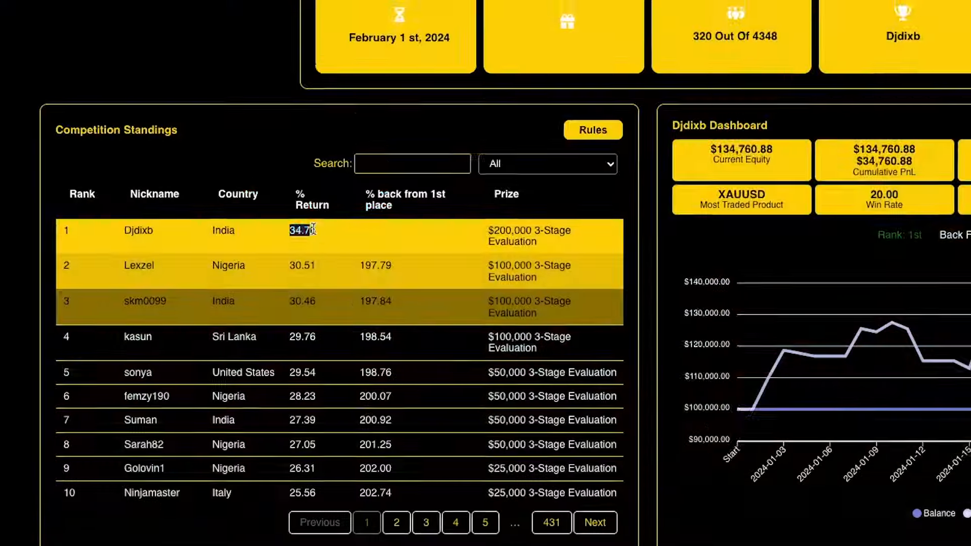